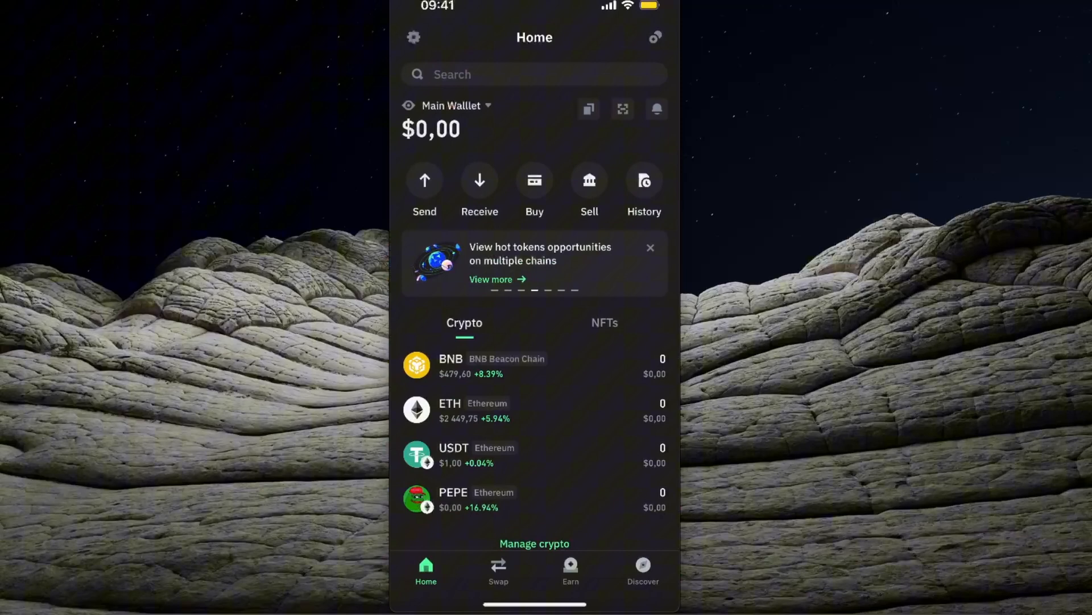
# Step: Open the Manage crypto list showing BNB, ETH, USDT and PEPE enabled
pyautogui.click(535, 543)
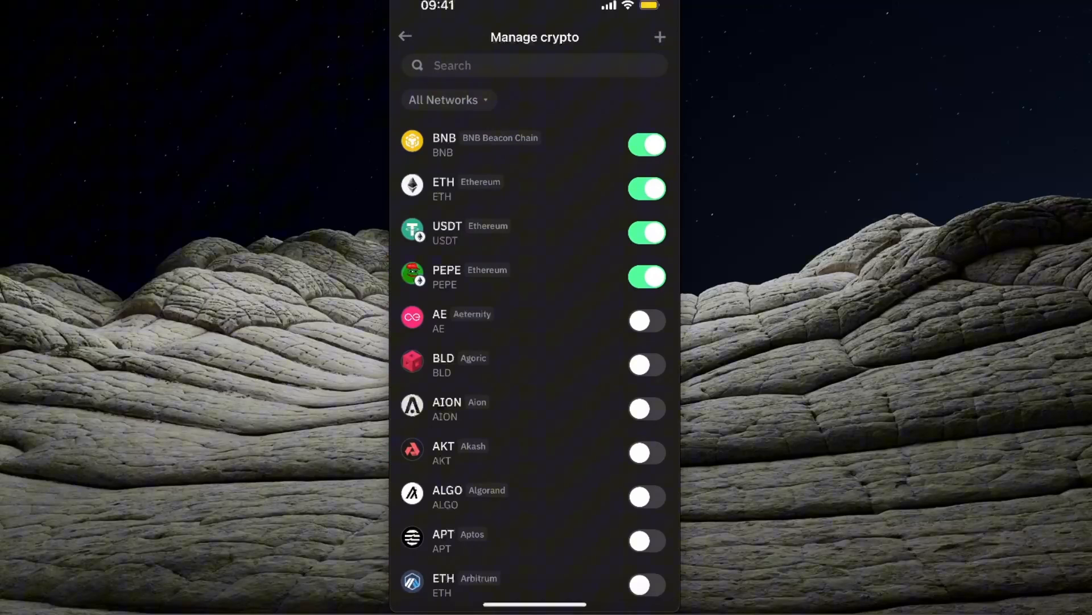
# Step: Enable USDT on BNB Smart Chain, start a BNB send, then return Home
pyautogui.click(405, 36)
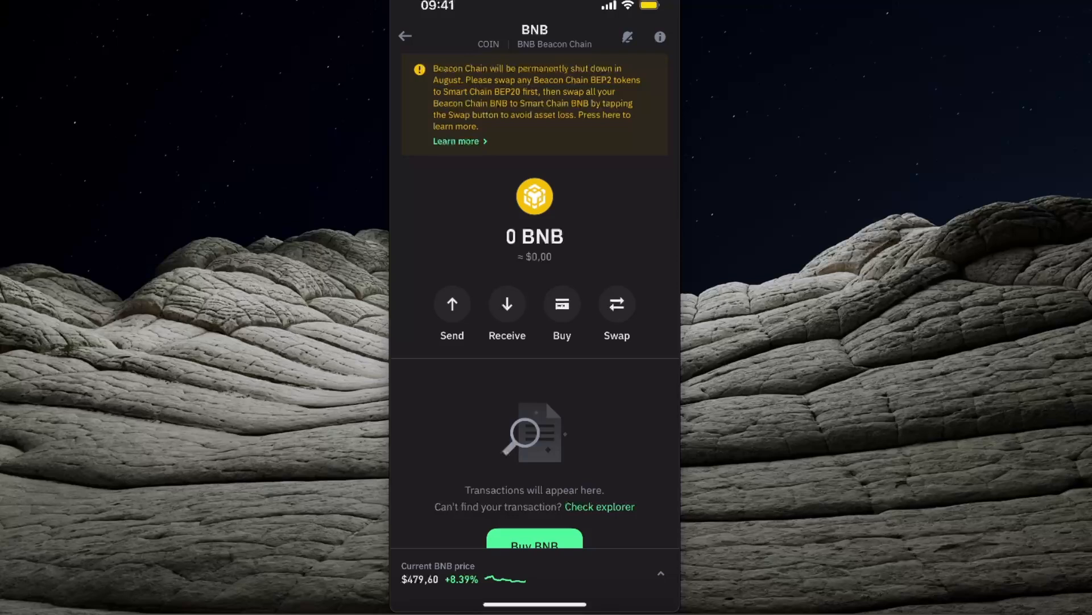
pyautogui.click(452, 303)
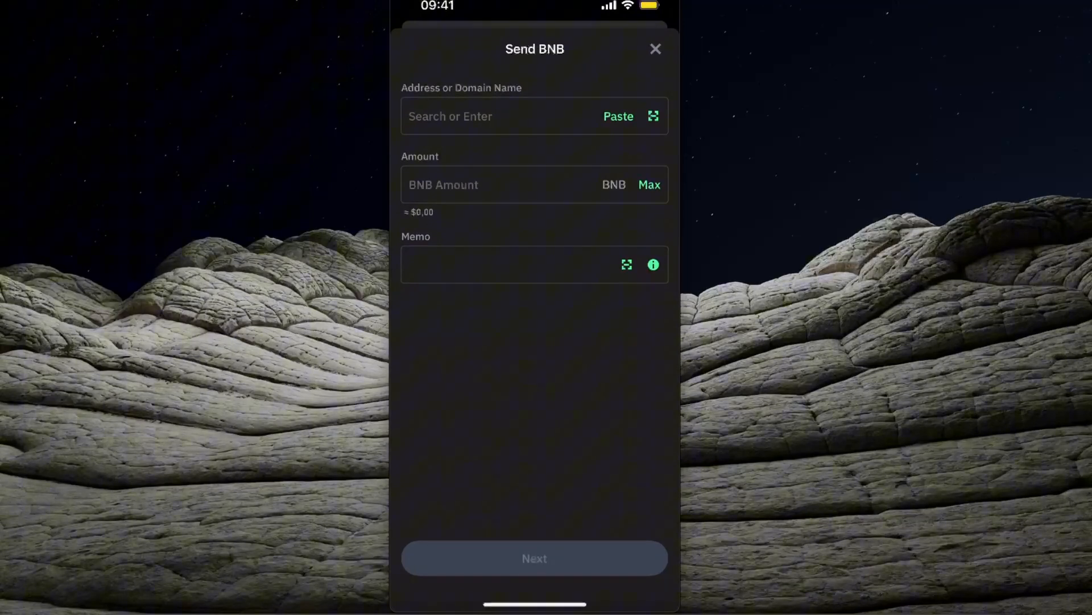
pyautogui.click(654, 49)
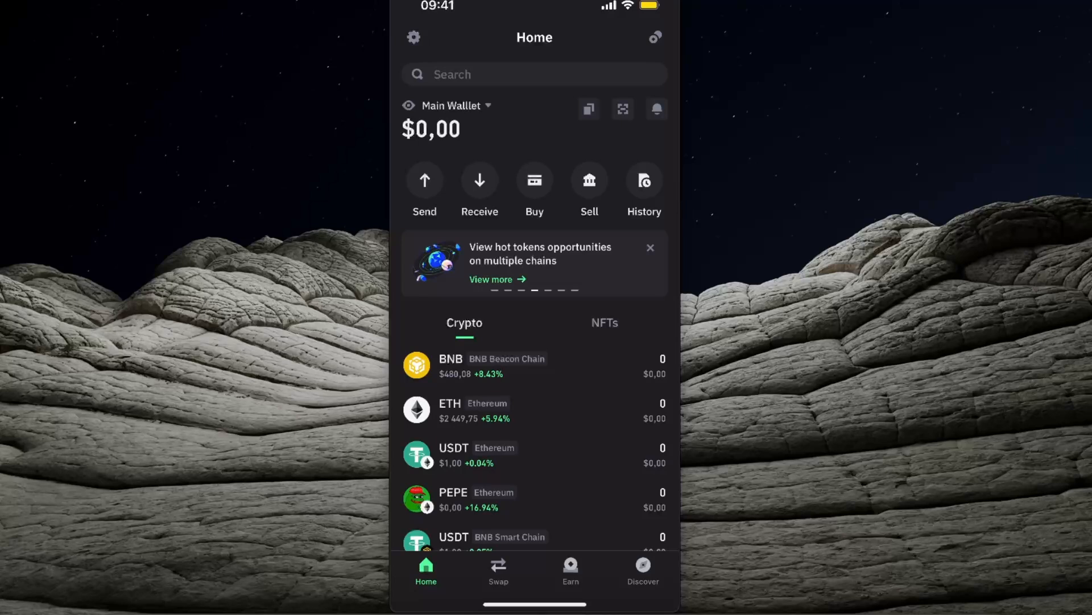
# Step: Open BNB Beacon Chain's coin page and start its 1:1 swap to BNB Smart Chain
pyautogui.click(473, 366)
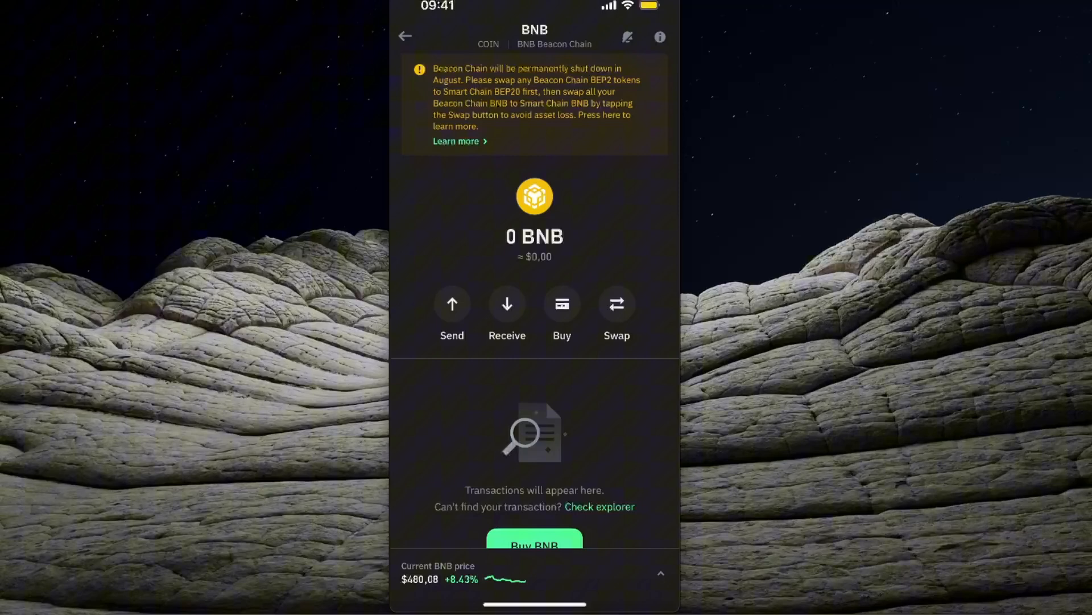
pyautogui.click(616, 315)
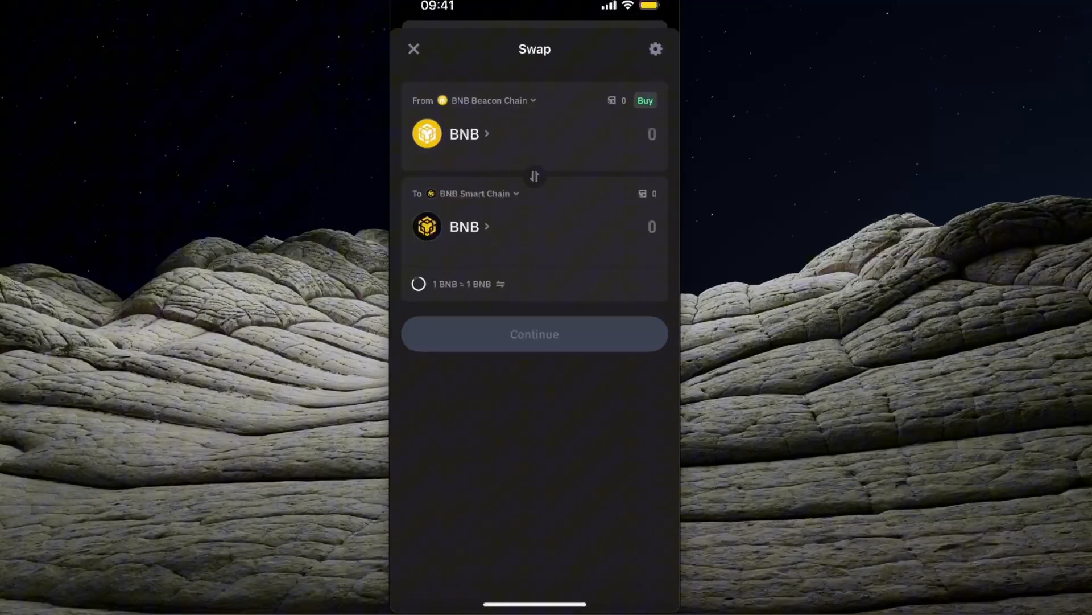
# Step: Close the Beacon-to-Smart-Chain BNB swap and return to the home wallet
pyautogui.click(413, 49)
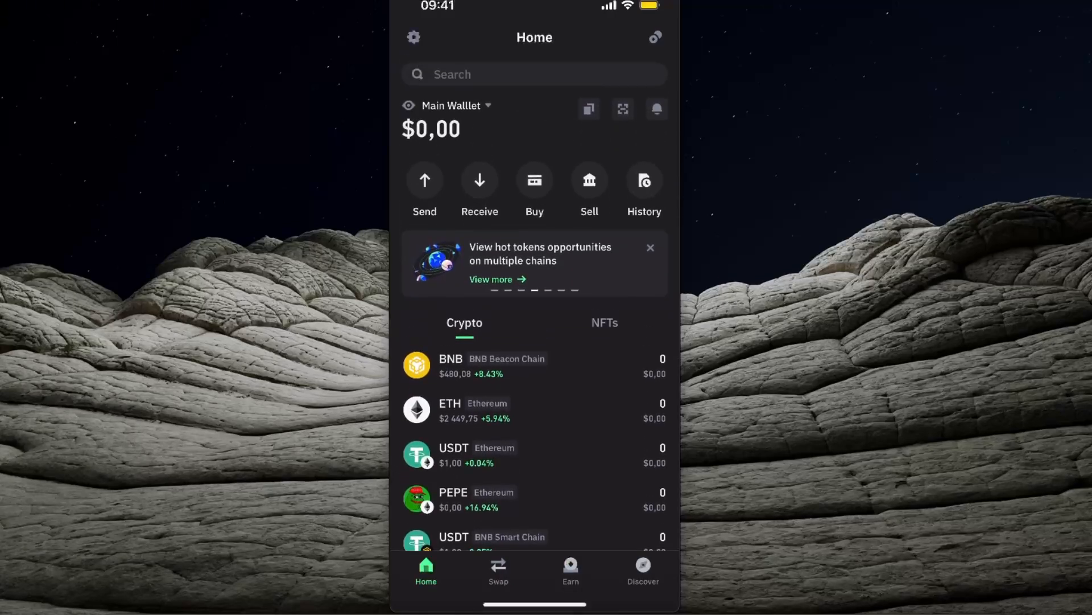
# Step: Search 'bnb' in Manage crypto, enable BNB Smart Chain and open its coin page
pyautogui.click(654, 36)
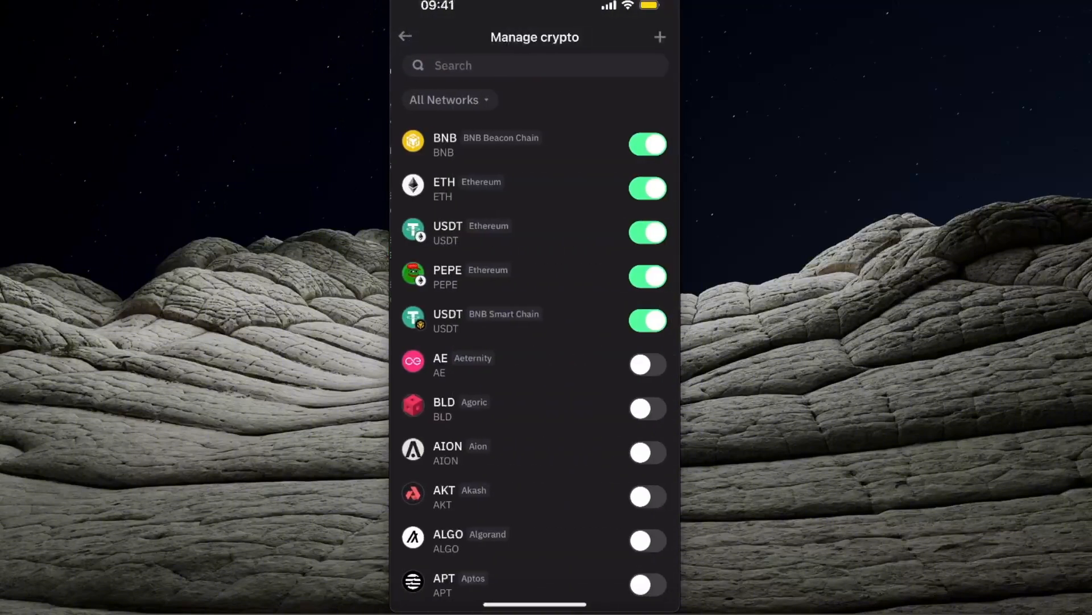
pyautogui.write('bnb')
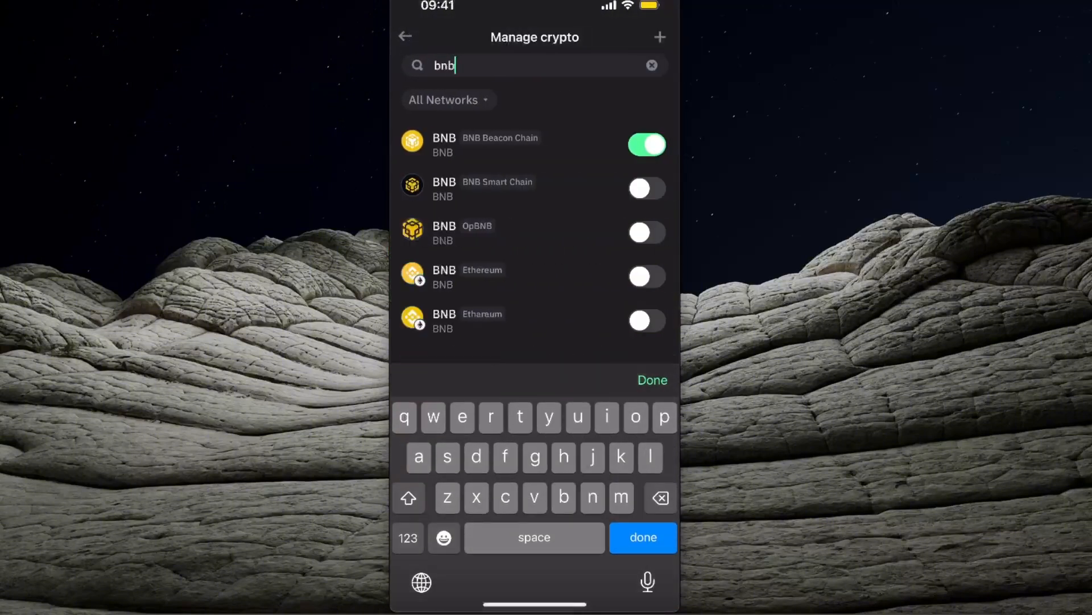
pyautogui.click(646, 188)
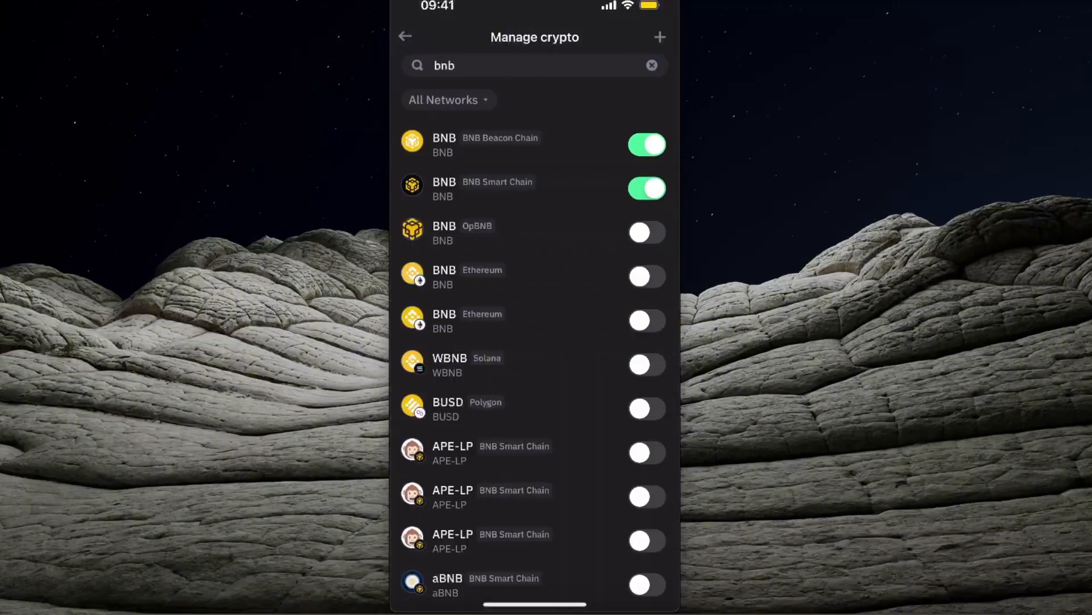
pyautogui.click(405, 37)
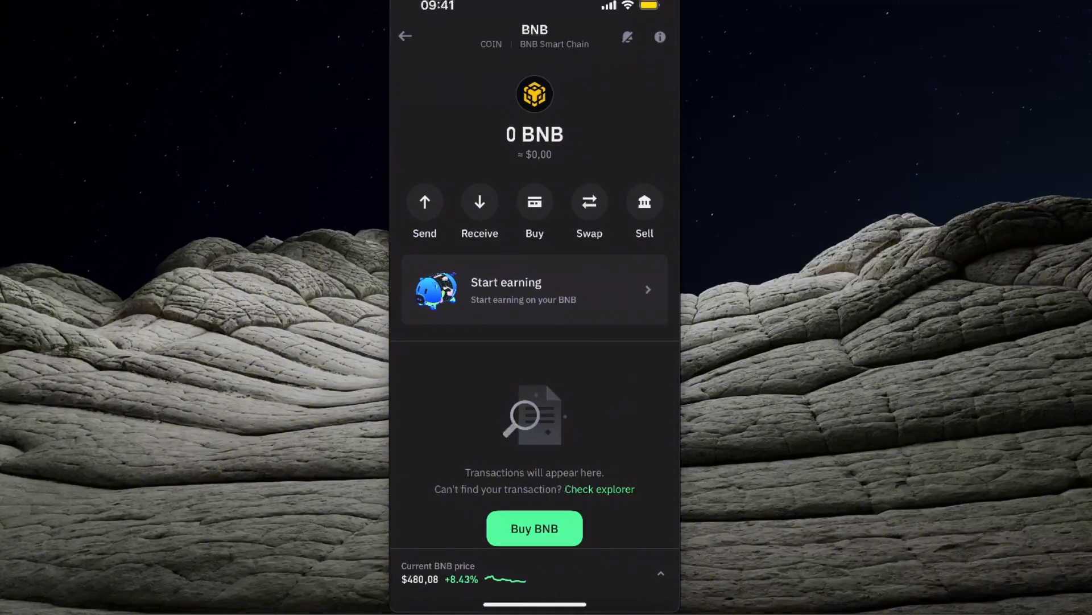
# Step: Start a BNB Smart Chain BNB swap to Bitcoin and open the destination network list
pyautogui.click(589, 202)
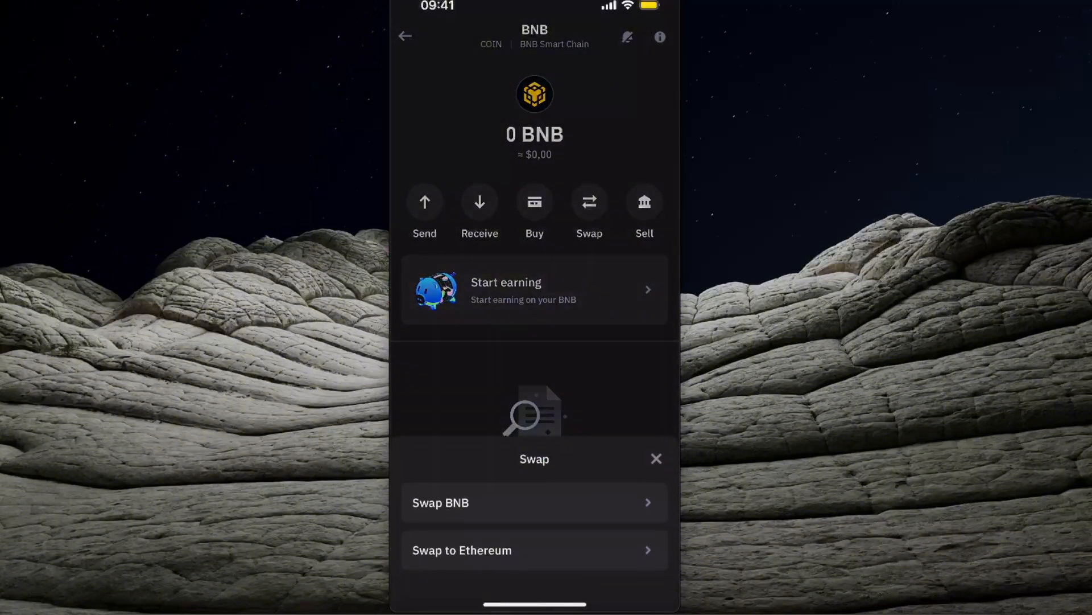
pyautogui.click(439, 502)
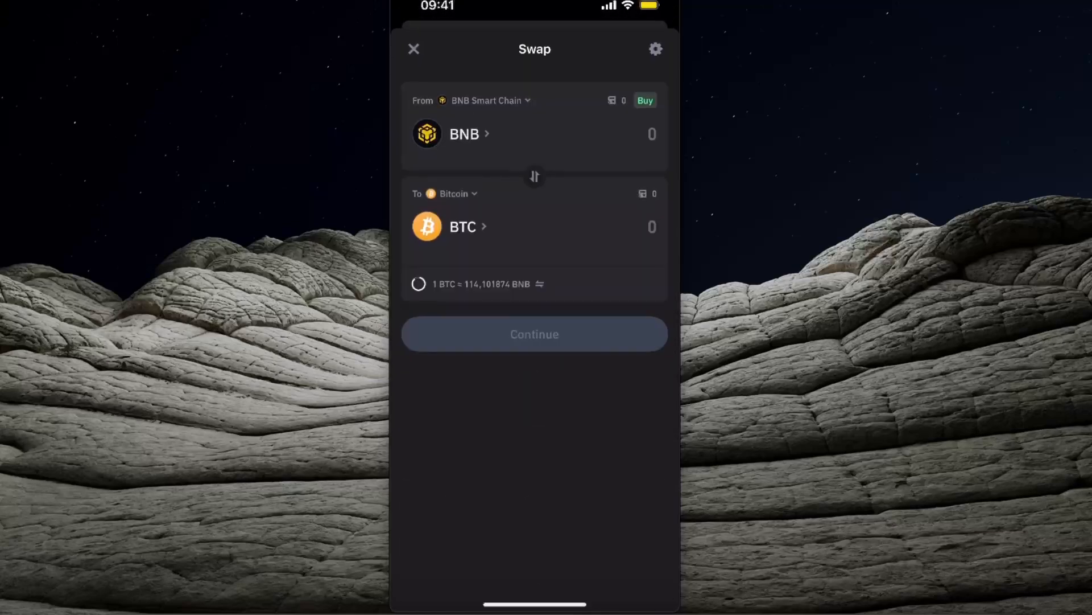
pyautogui.click(453, 194)
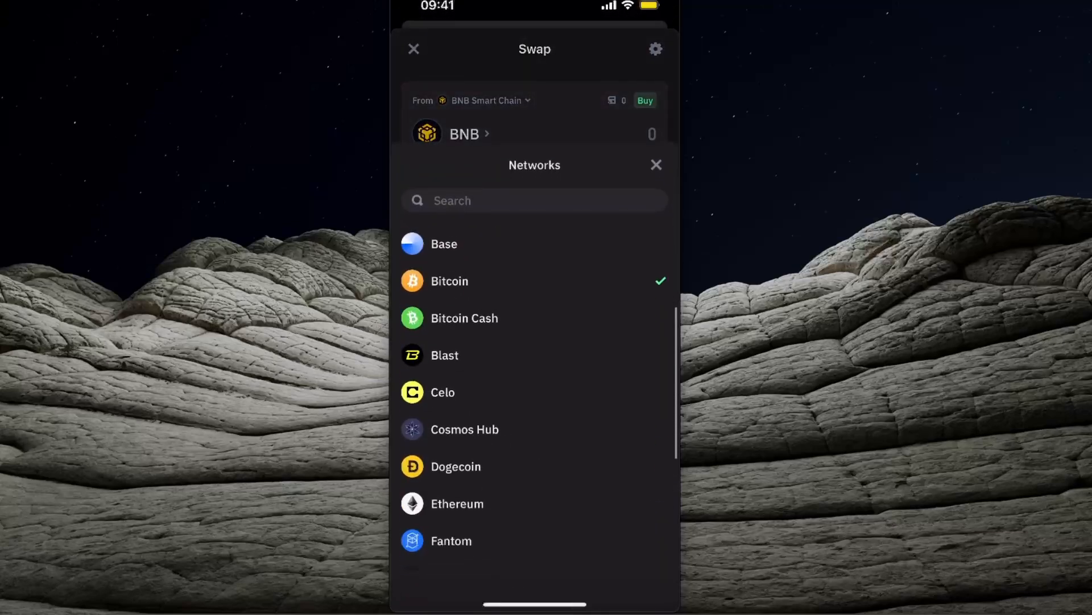